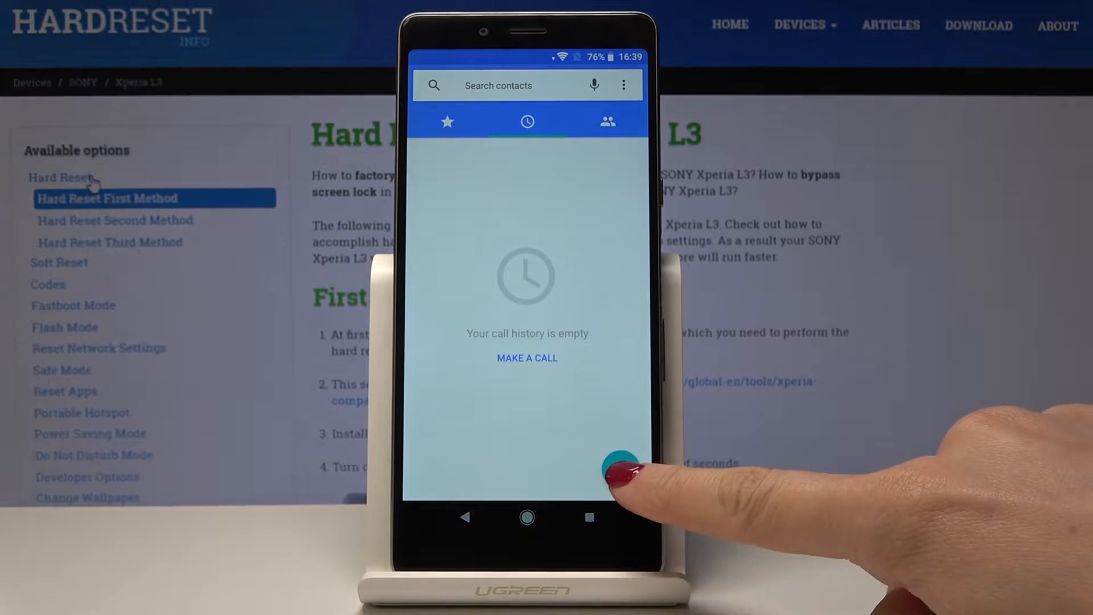
Bring up the dial pad and enter the first characters of the *#*#…#*#* service code.
left_click(618, 466)
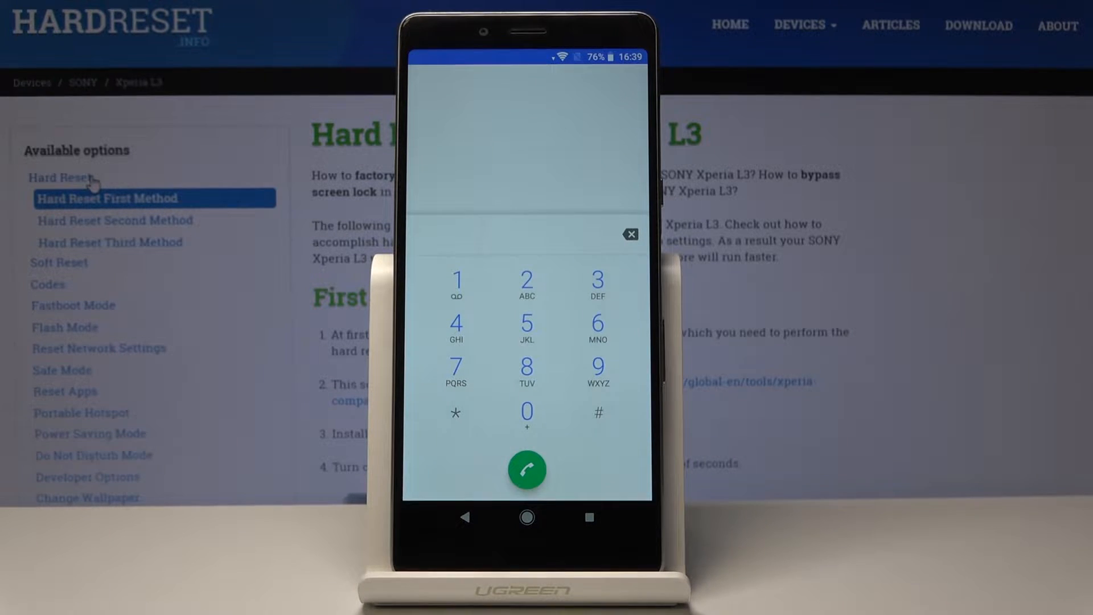
left_click(598, 412)
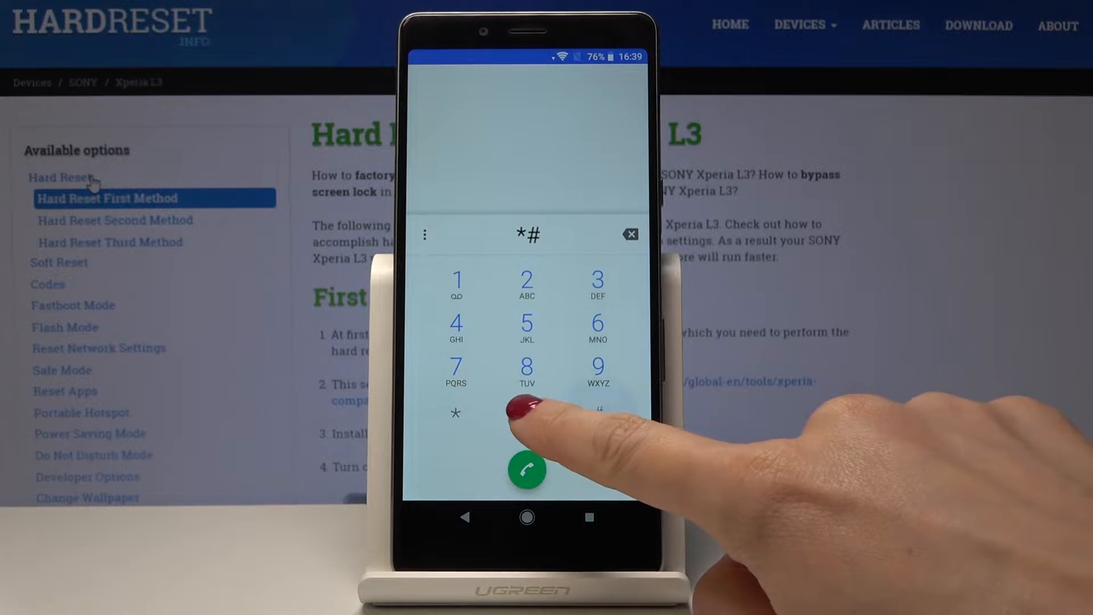
left_click(526, 469)
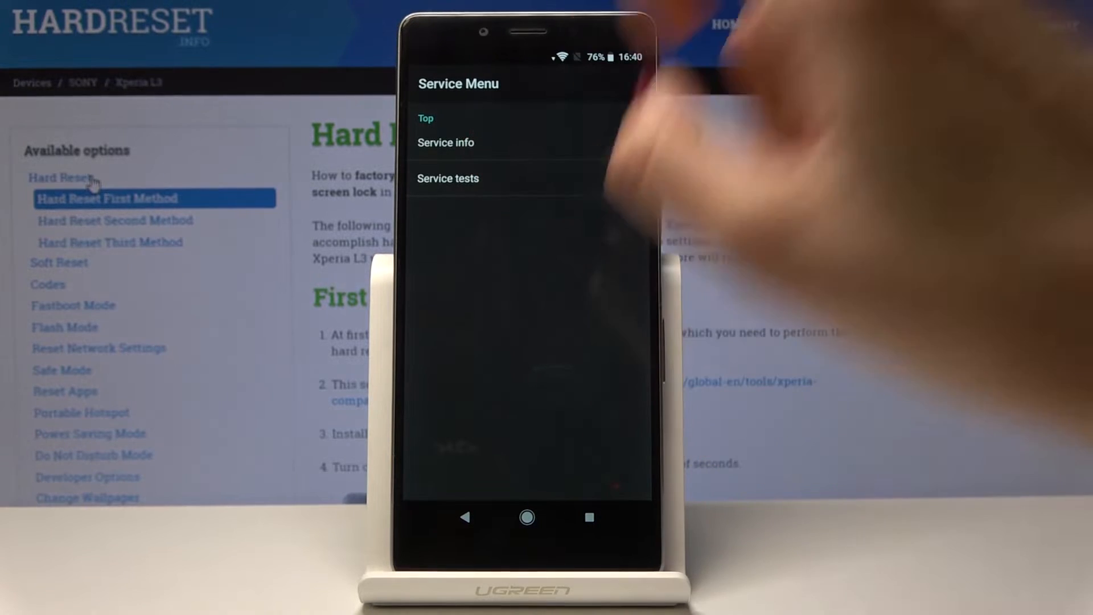
Select an entry in the Service Menu listing Service info and Service tests.
left_click(445, 143)
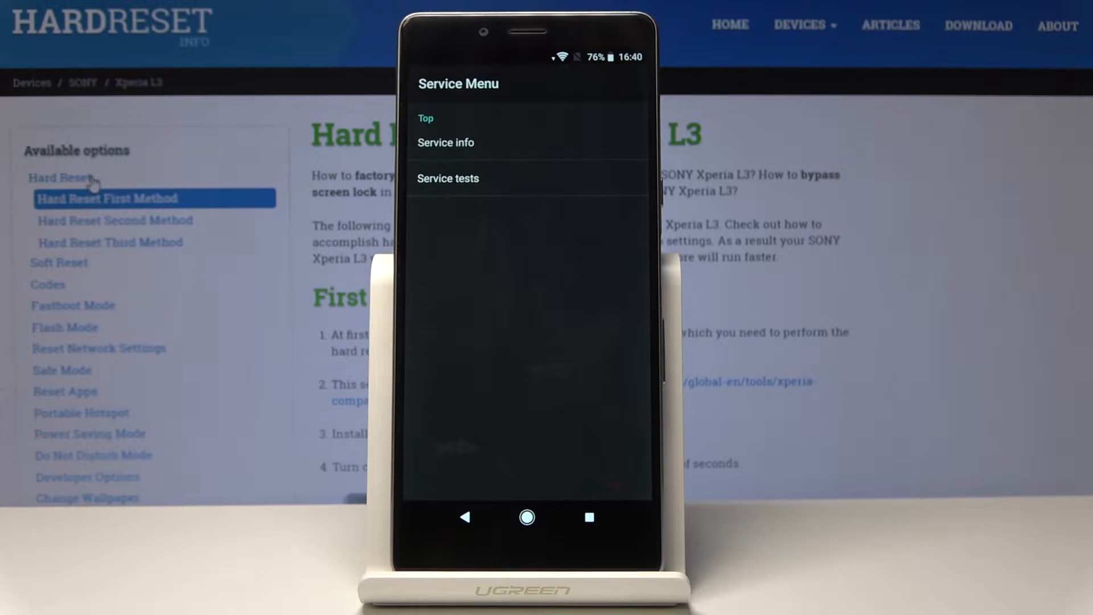
Show the Service tests list, scrolling from Keyboard & Switch toward Main Camera, and pick a test entry.
left_click(448, 178)
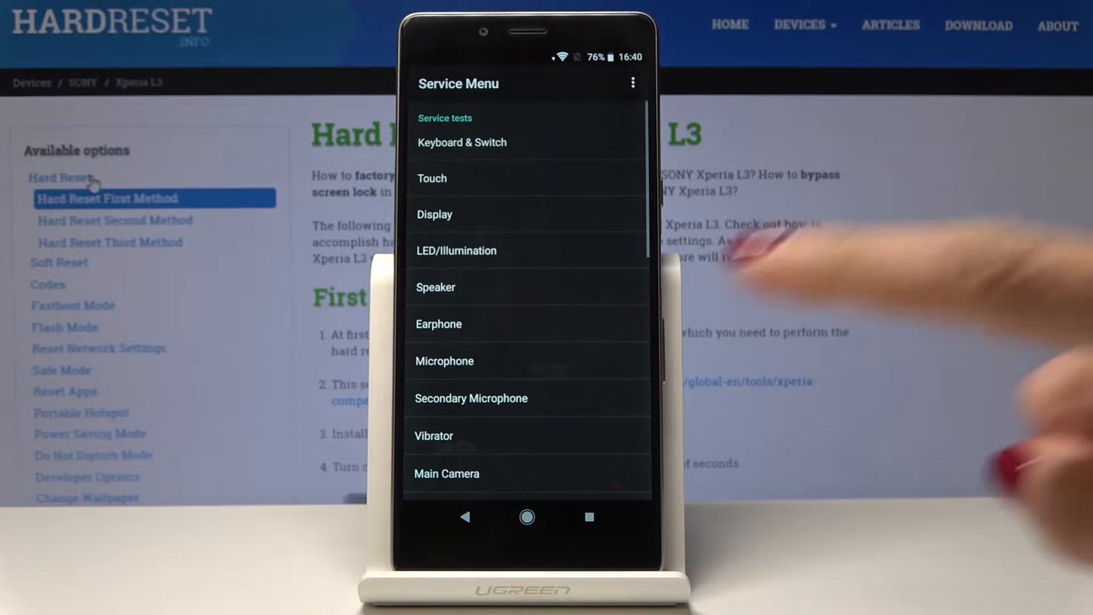
scroll("down", 3)
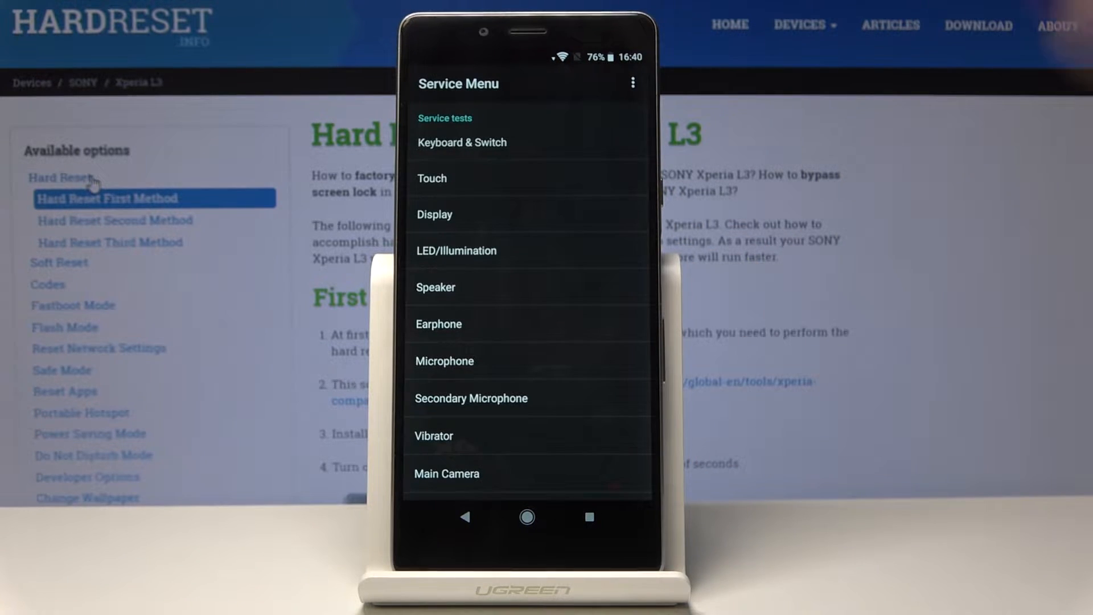
left_click(434, 214)
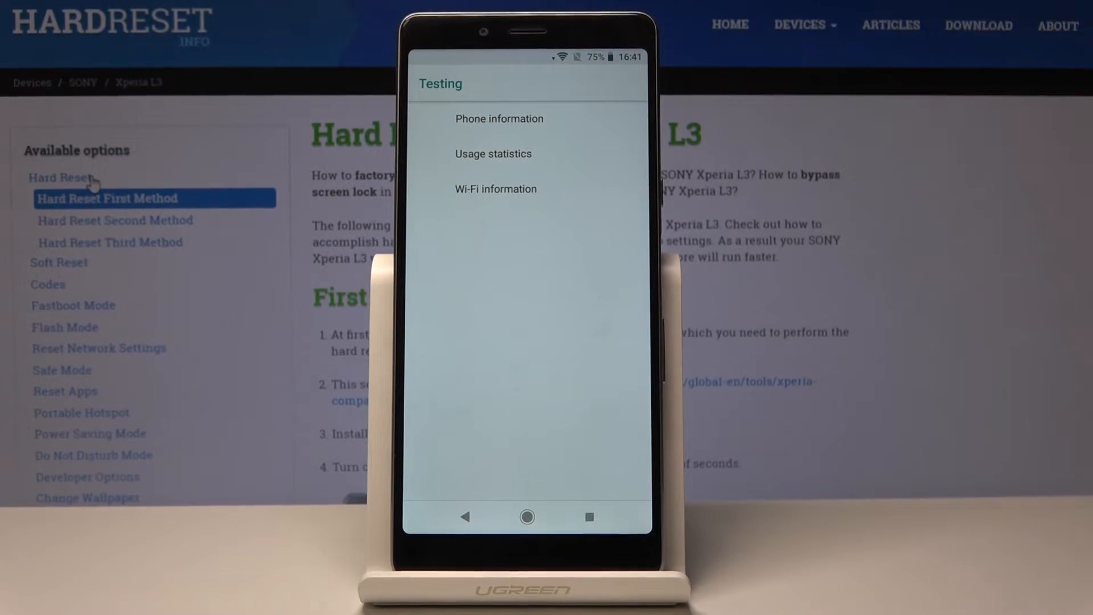
left_click(499, 119)
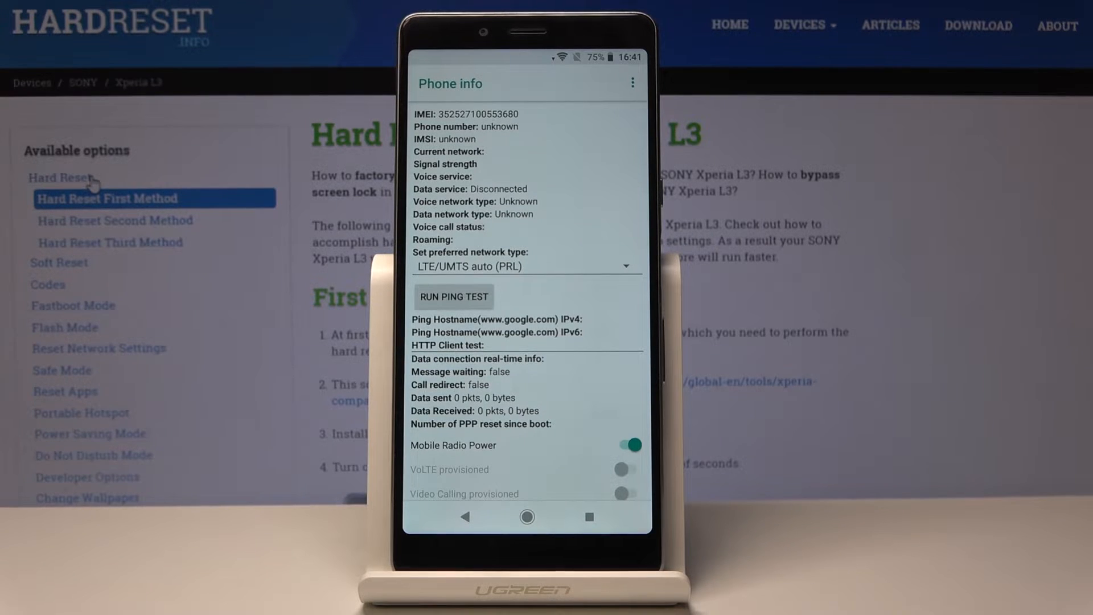
scroll("up", 3)
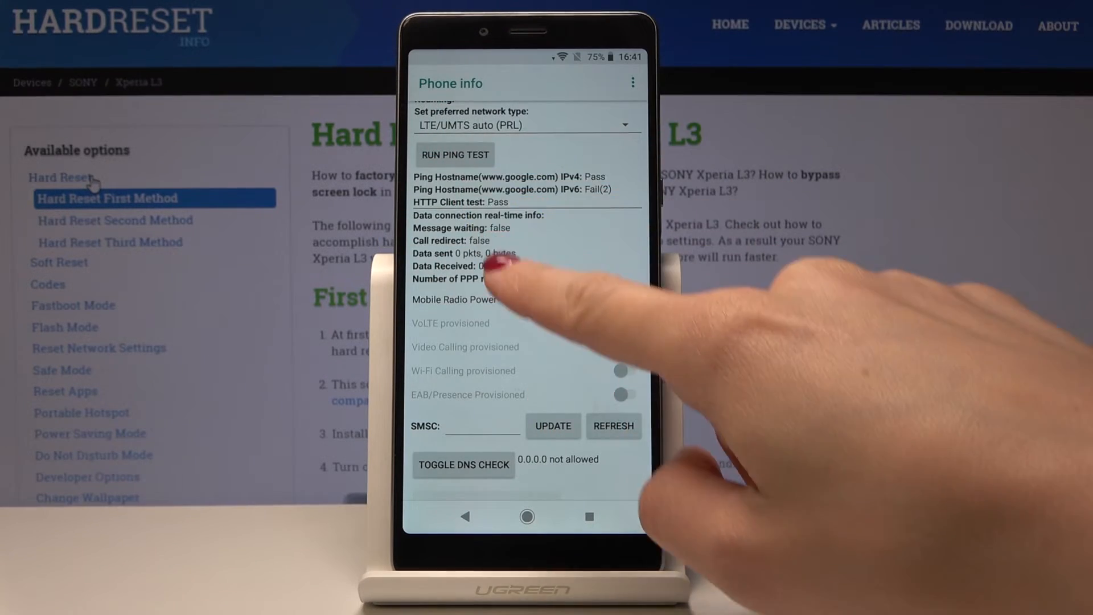
left_click(465, 516)
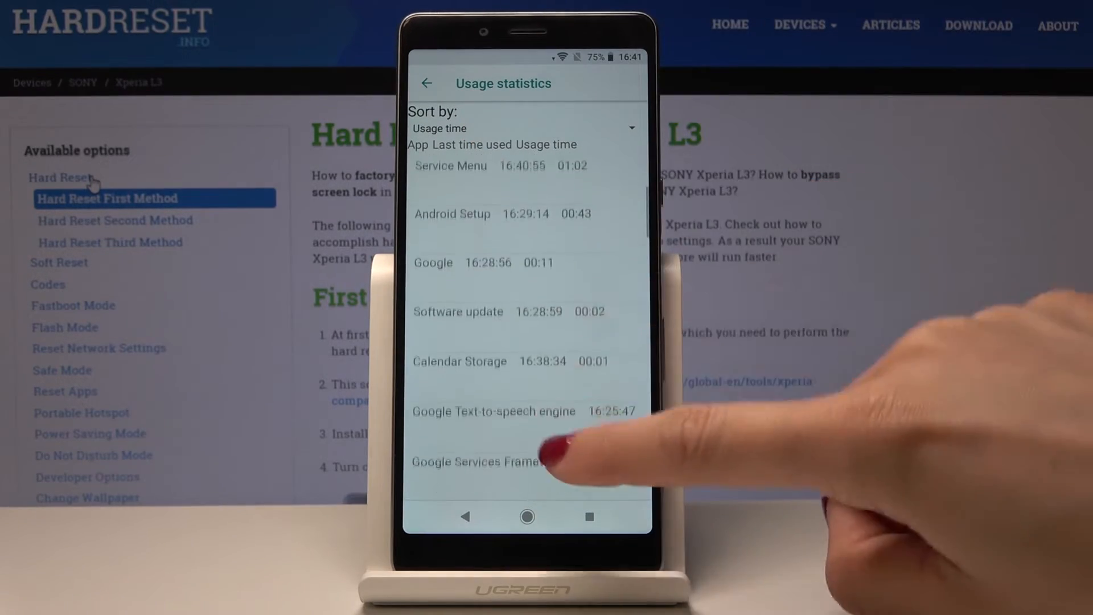
scroll("down", 3)
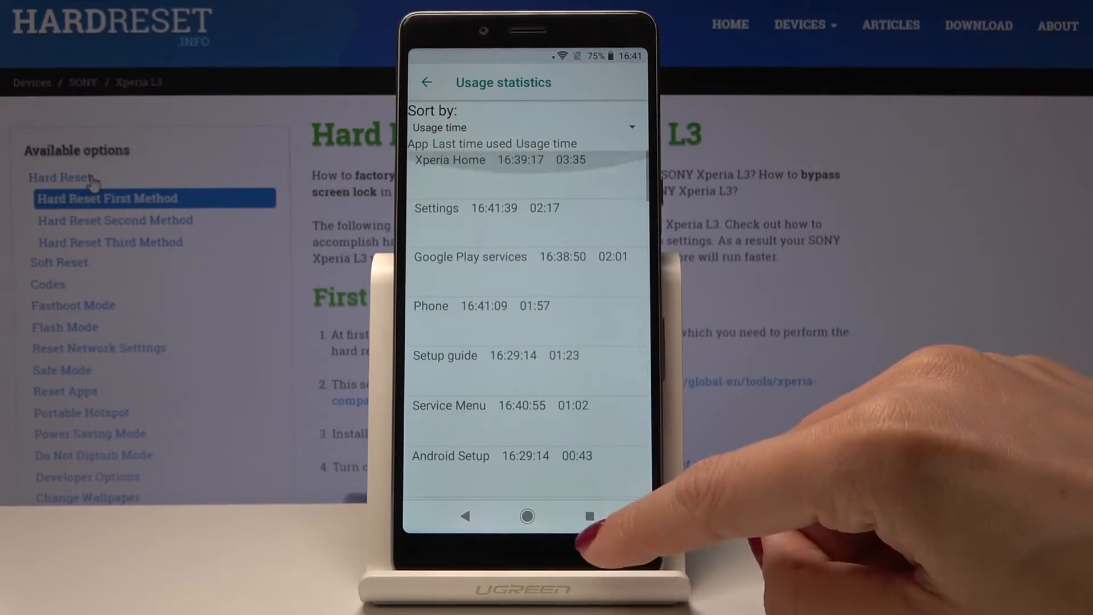
scroll("down", 3)
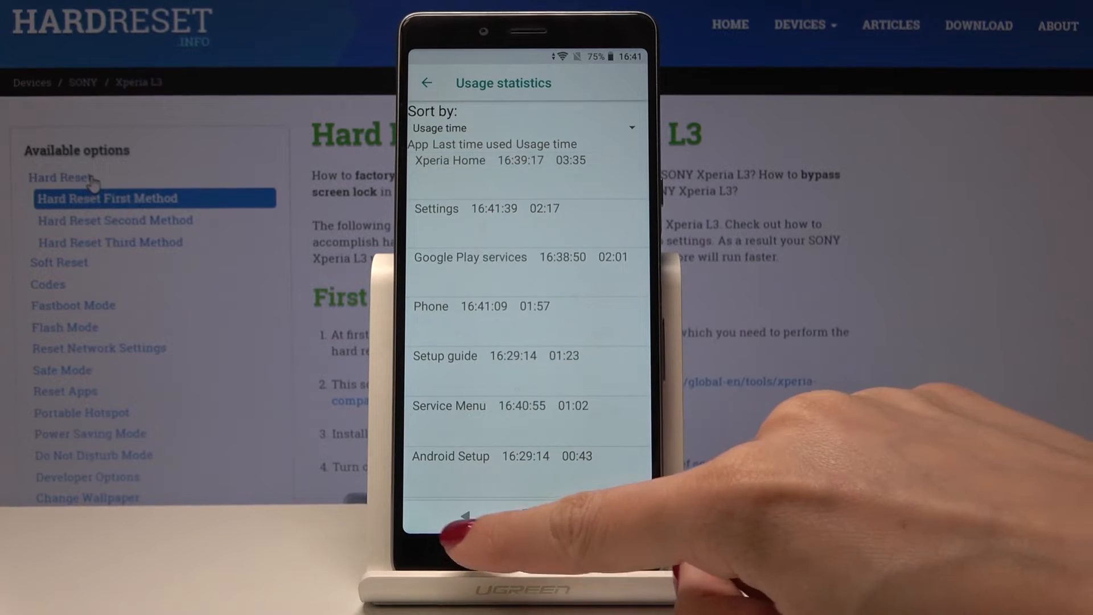
left_click(465, 516)
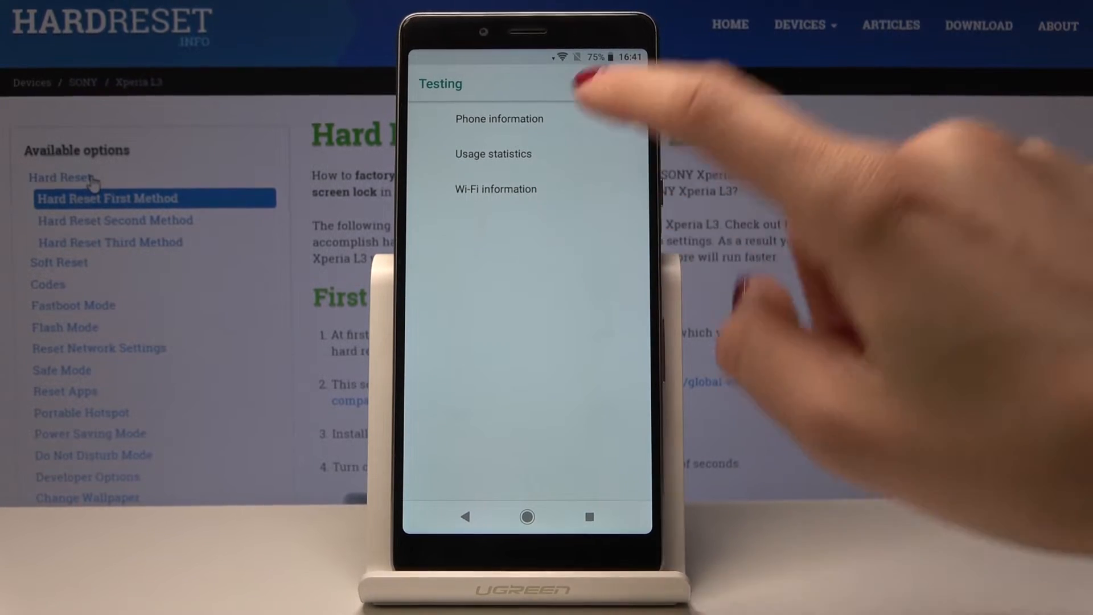
View Wi-Fi status for the HardReset.info network with refreshed stats, then return to the dial pad.
left_click(495, 189)
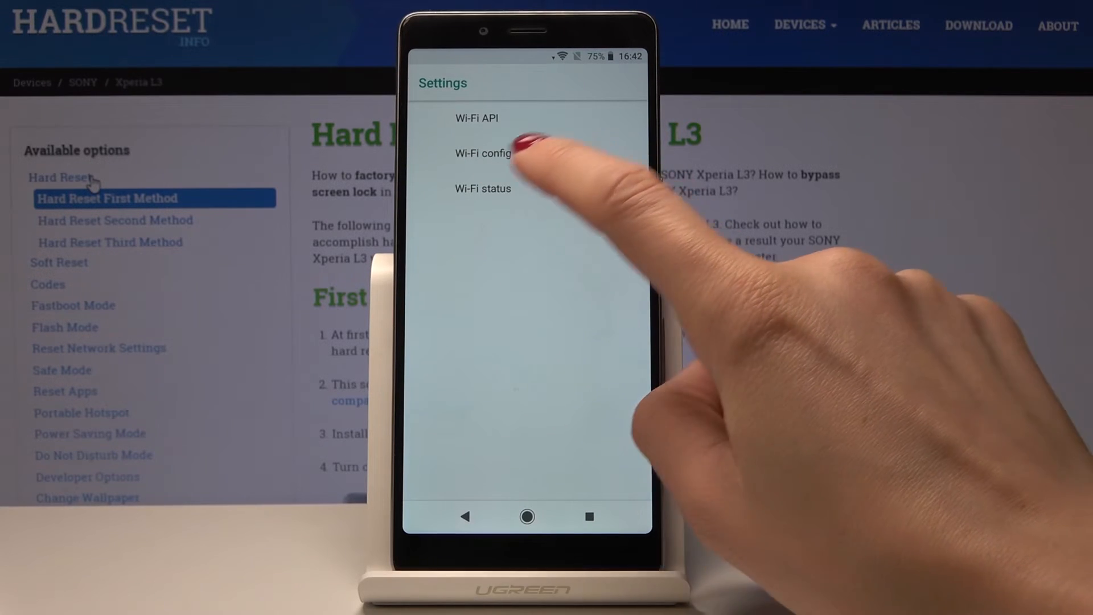
left_click(482, 153)
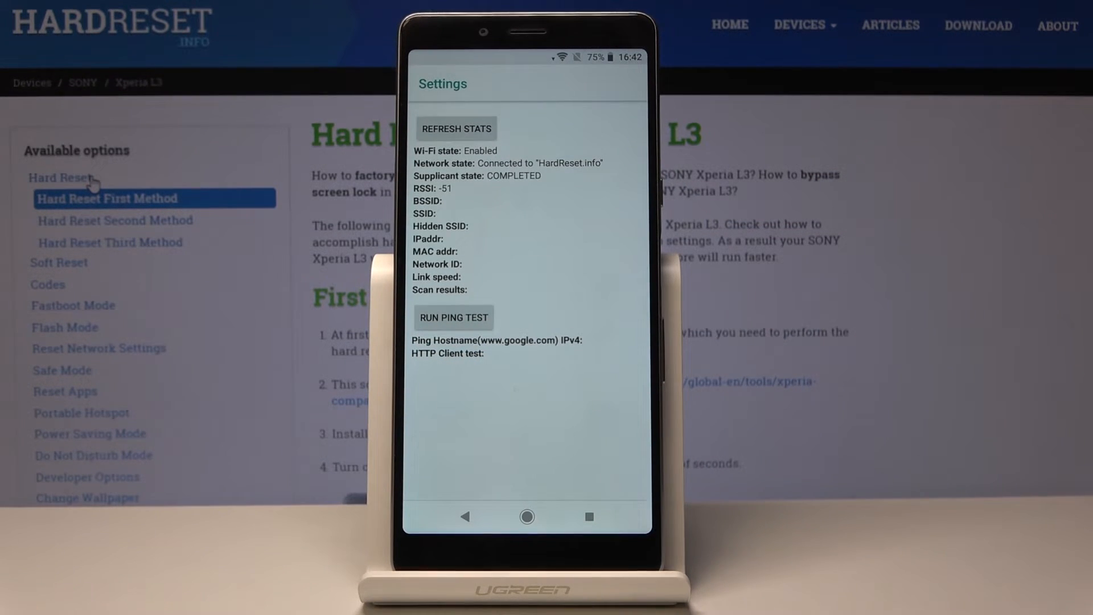
left_click(456, 128)
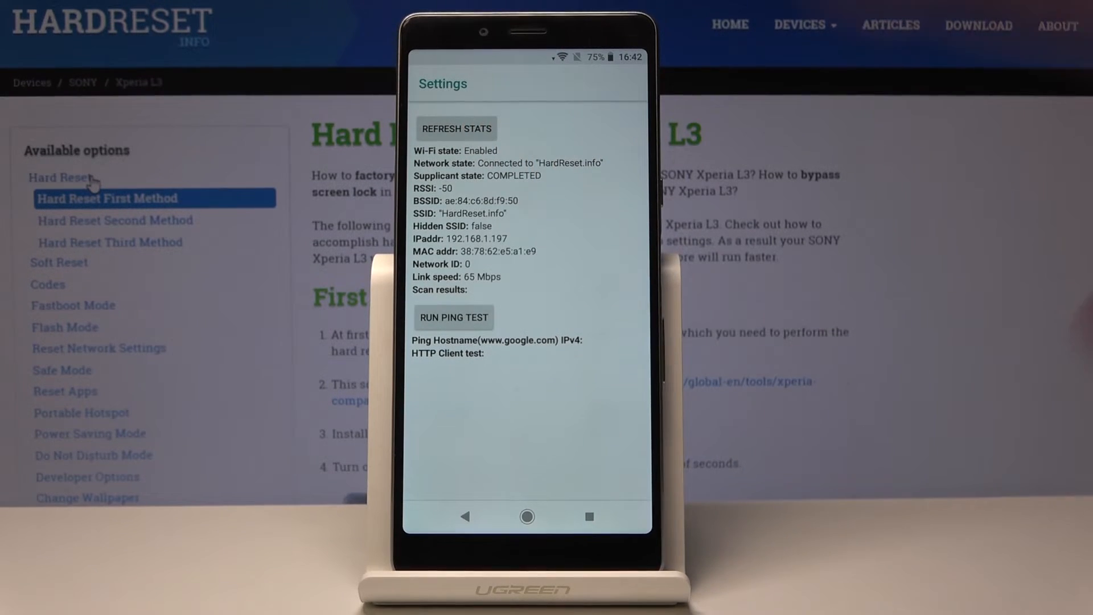
left_click(465, 516)
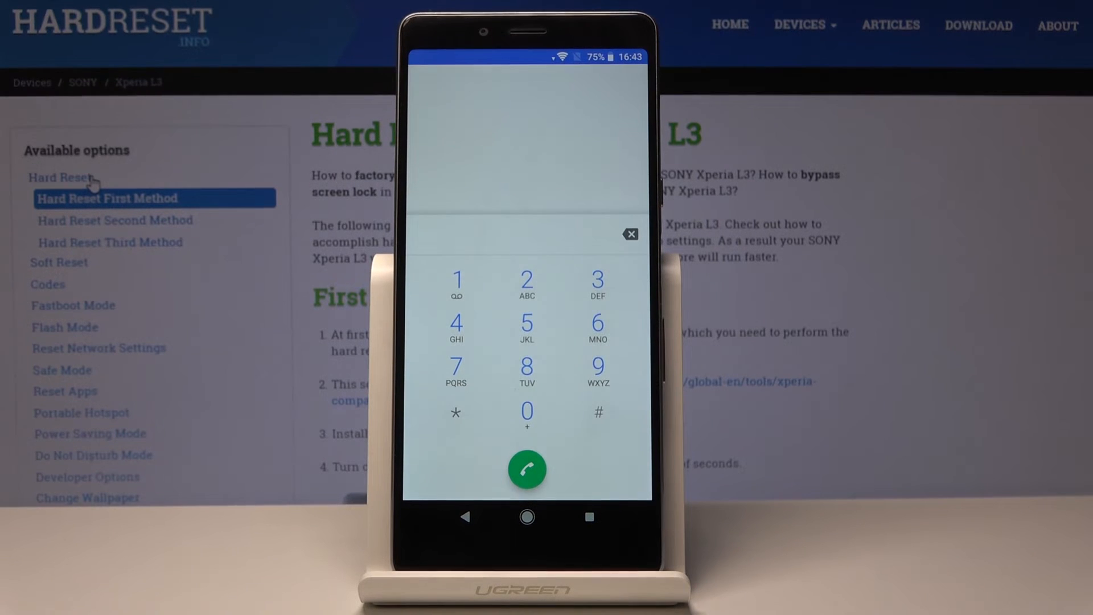
Start entering the *#*#426#*#* Google Play services diagnostics code on the dial pad.
left_click(456, 411)
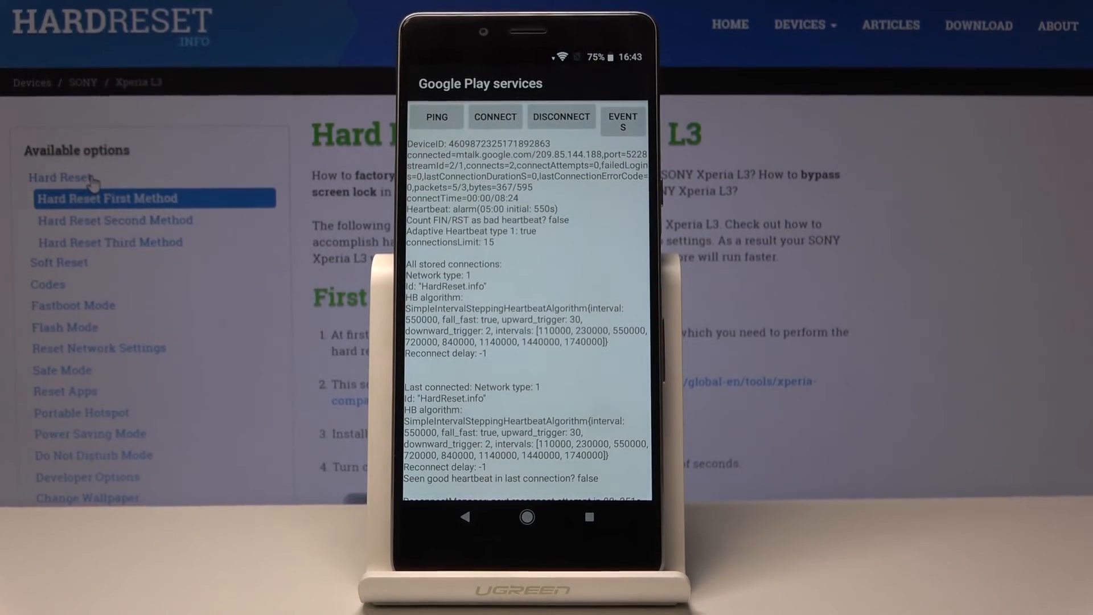
Review the diagnostics EVENTS log, then the STATUS summary showing the device not connected.
scroll("down", 3)
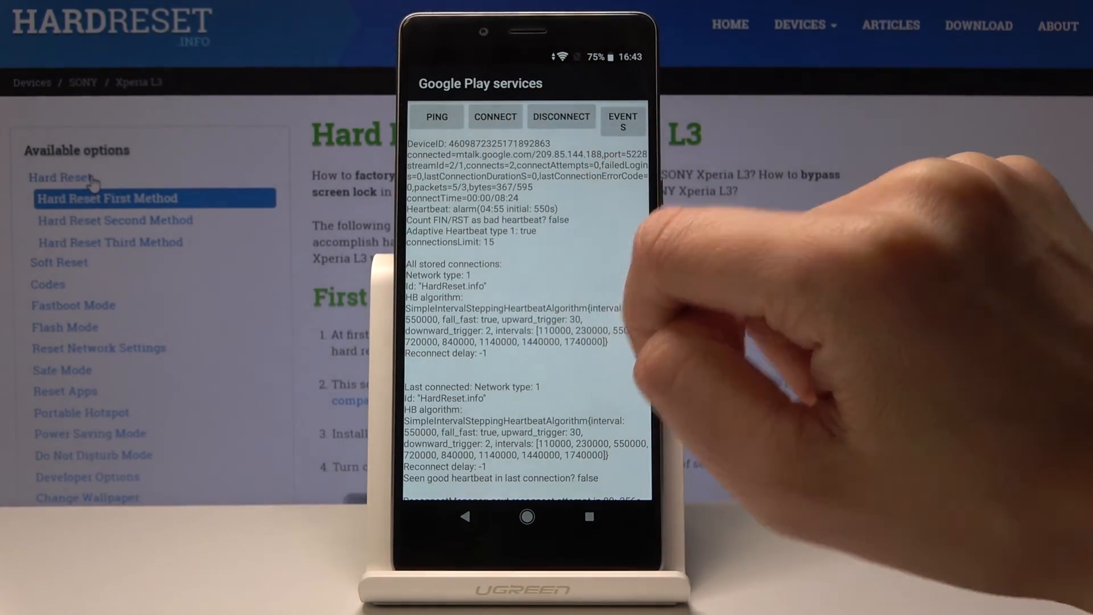
left_click(621, 120)
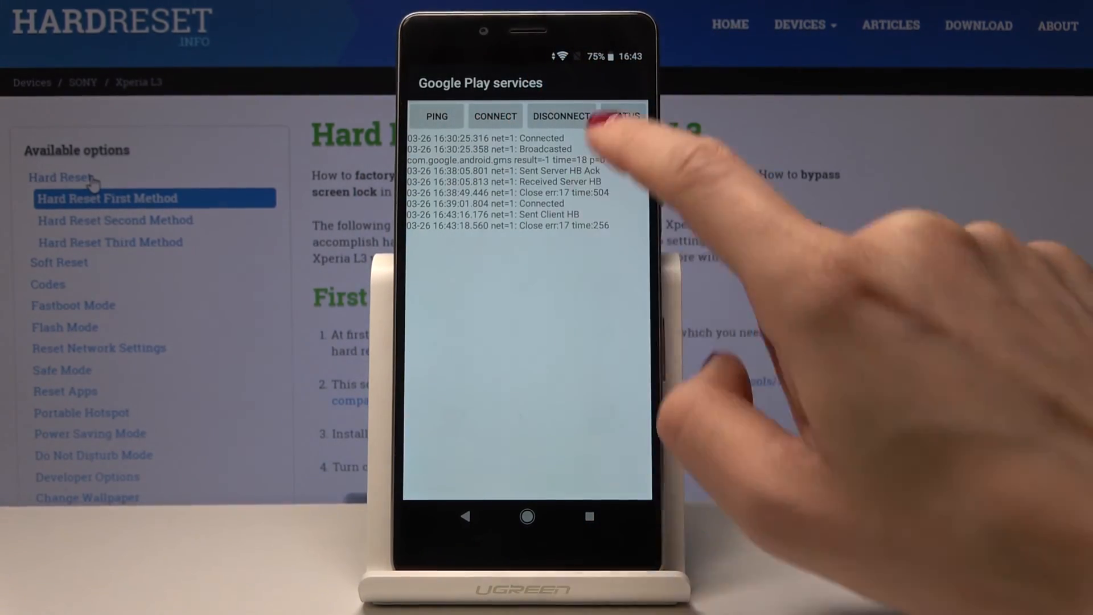
left_click(620, 121)
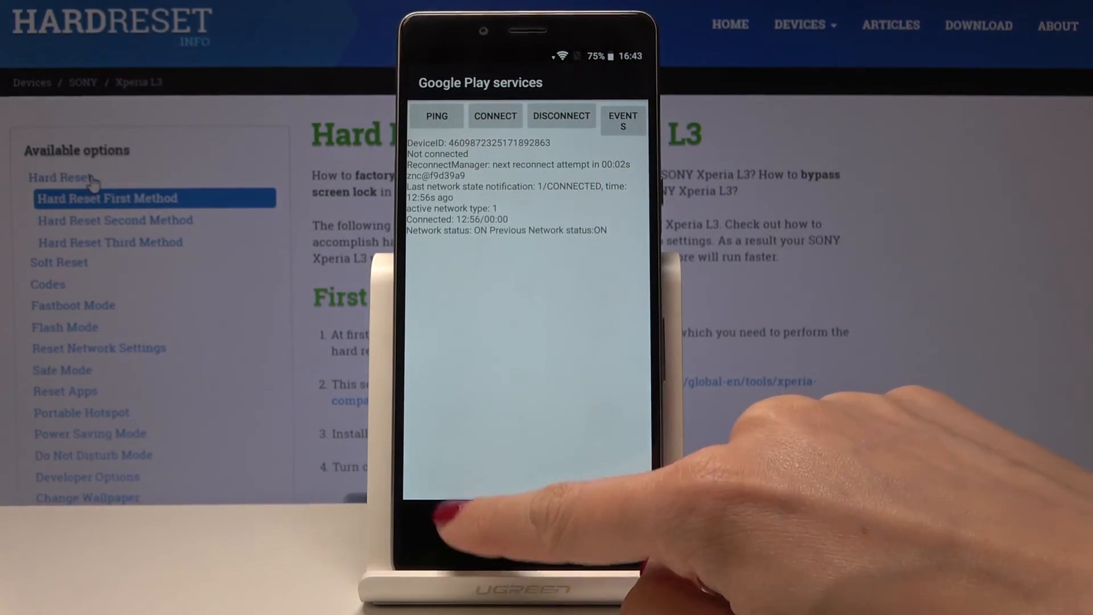